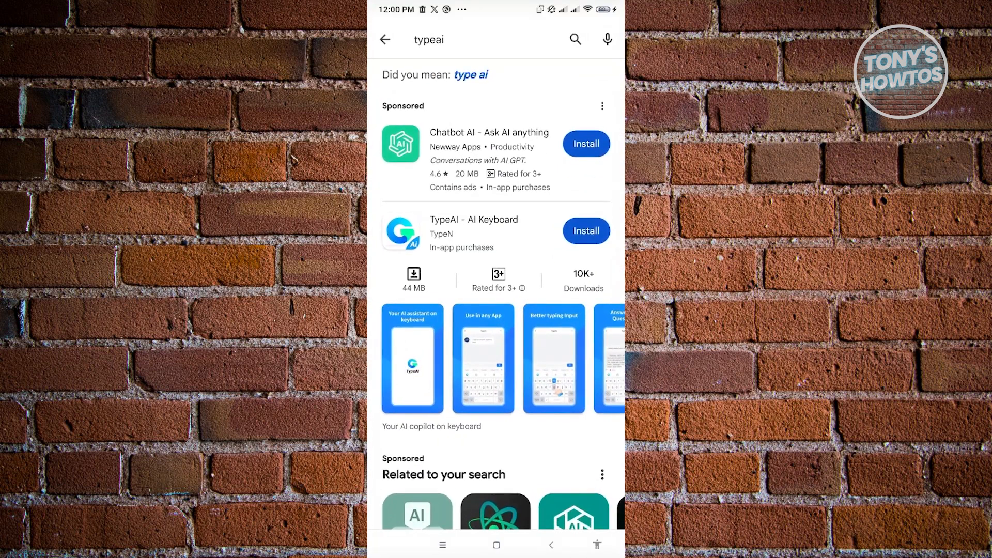
# Step: Install TypeAI - AI Keyboard from the Play Store and return to the home screen
pyautogui.click(586, 230)
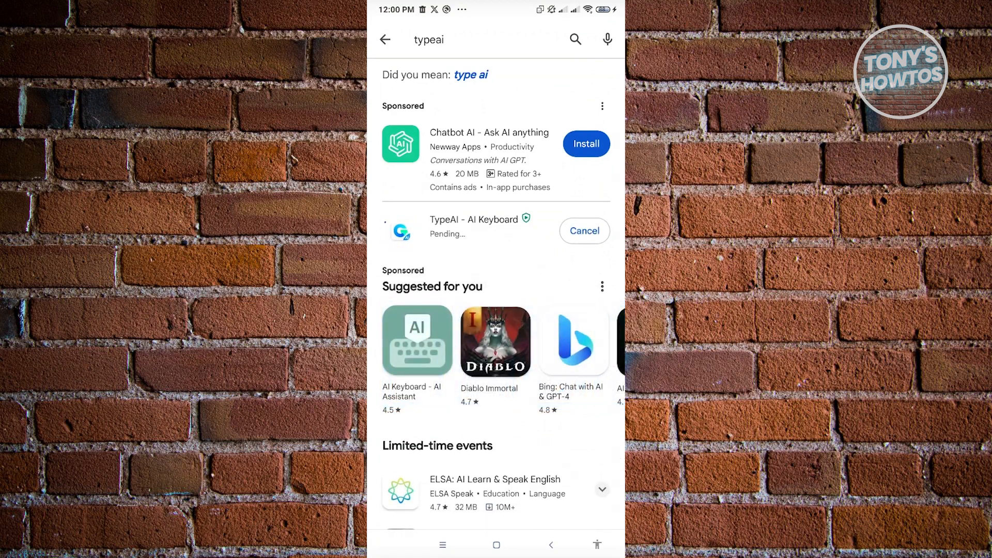
pyautogui.click(475, 226)
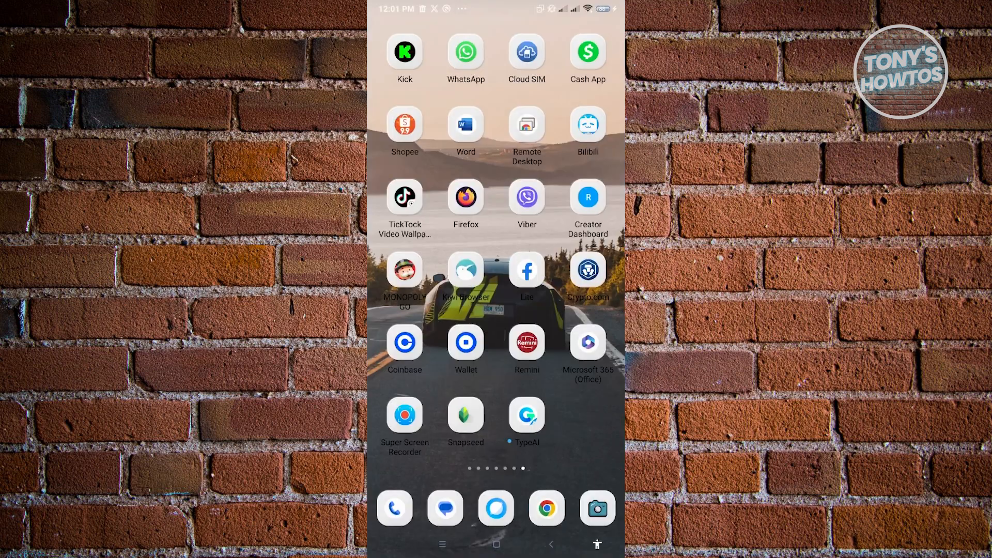
# Step: Launch TypeAI and turn its keyboard on in the phone's keyboard list, accepting both warnings
pyautogui.click(526, 415)
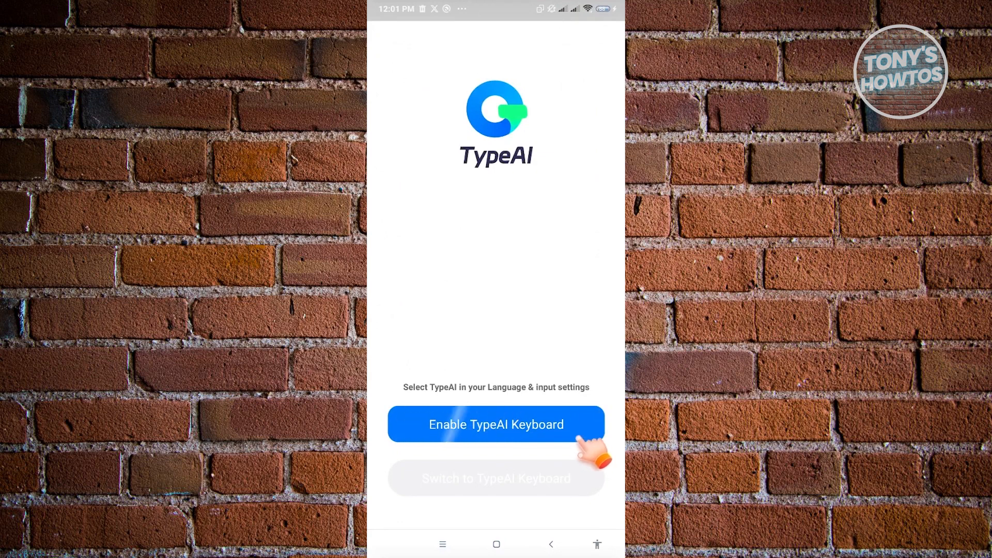
pyautogui.click(496, 424)
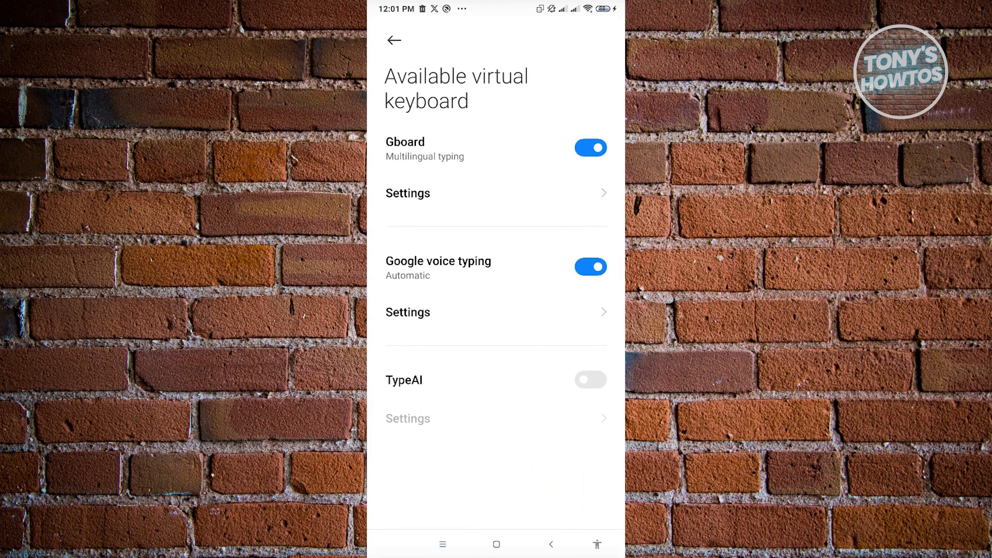
pyautogui.click(590, 379)
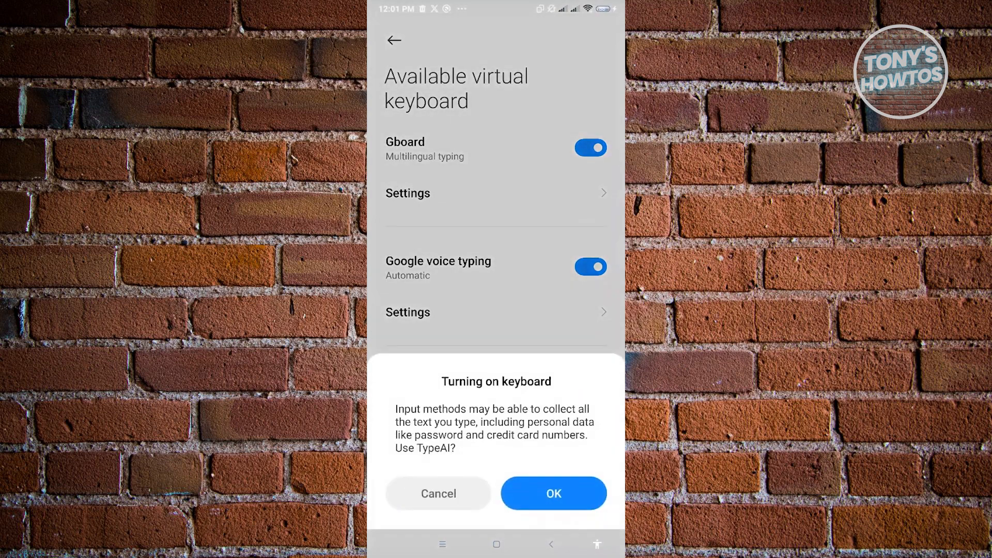
pyautogui.click(553, 493)
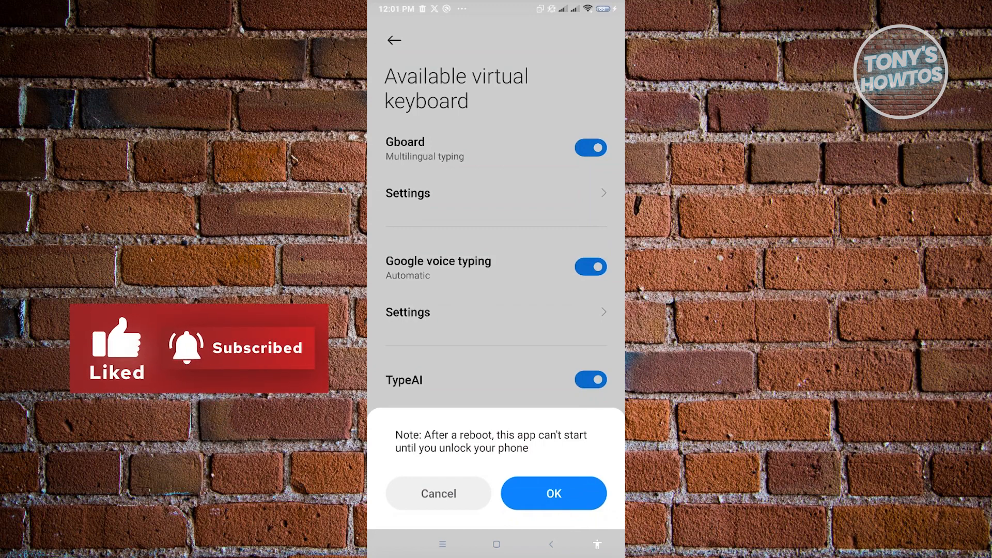
pyautogui.click(552, 494)
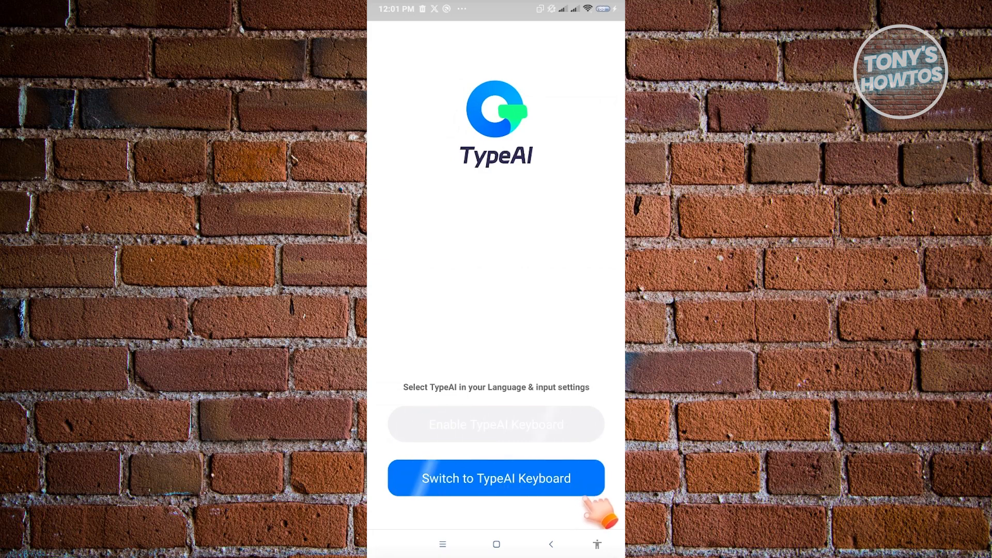
# Step: Make TypeAI the active input method and view its Shop of AI prompt bots
pyautogui.click(495, 478)
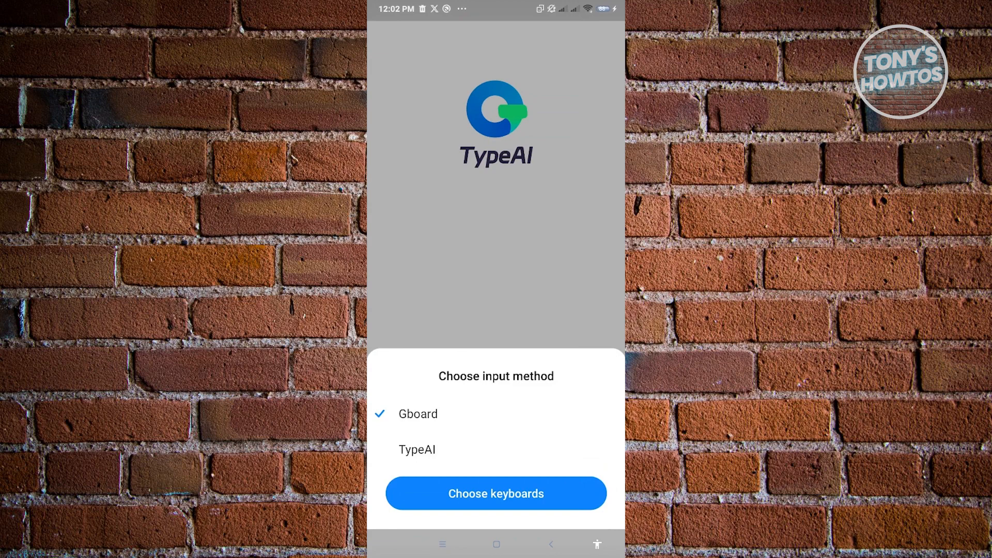
pyautogui.click(497, 493)
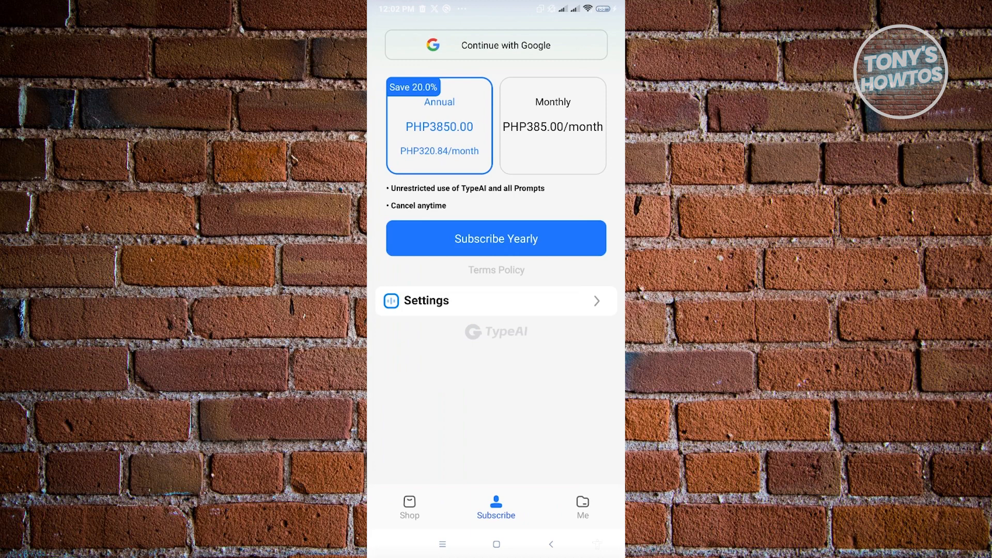
pyautogui.click(409, 507)
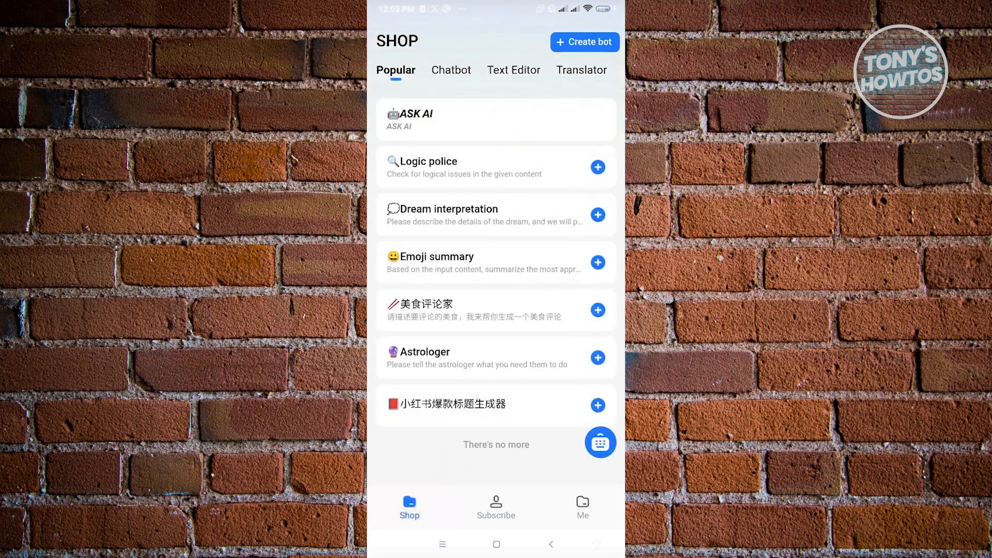
# Step: Leave TypeAI for the browser to test the TypeAI keyboard in its search bar
pyautogui.click(514, 69)
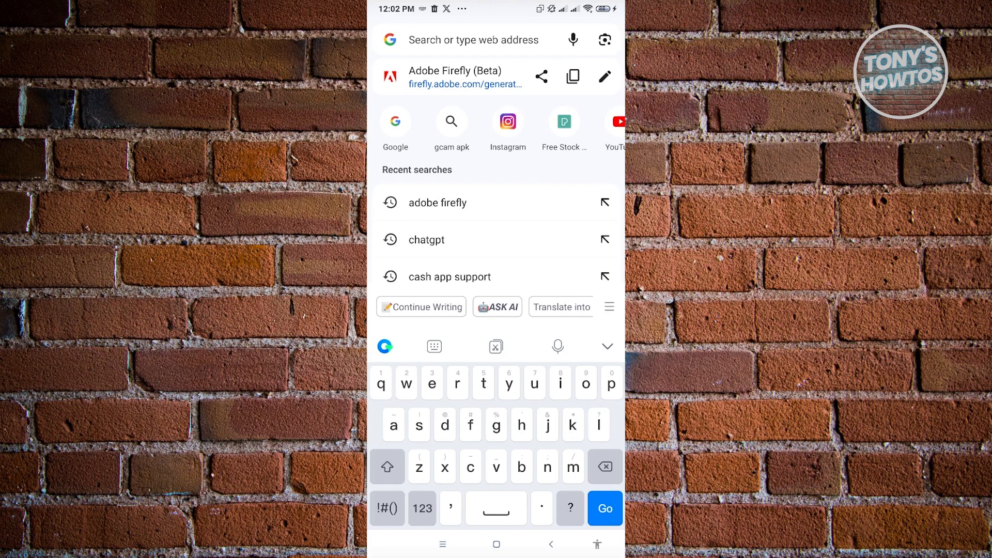
# Step: Try typing 'i.don' in Chrome's search bar with the TypeAI keyboard
pyautogui.write('i.don')
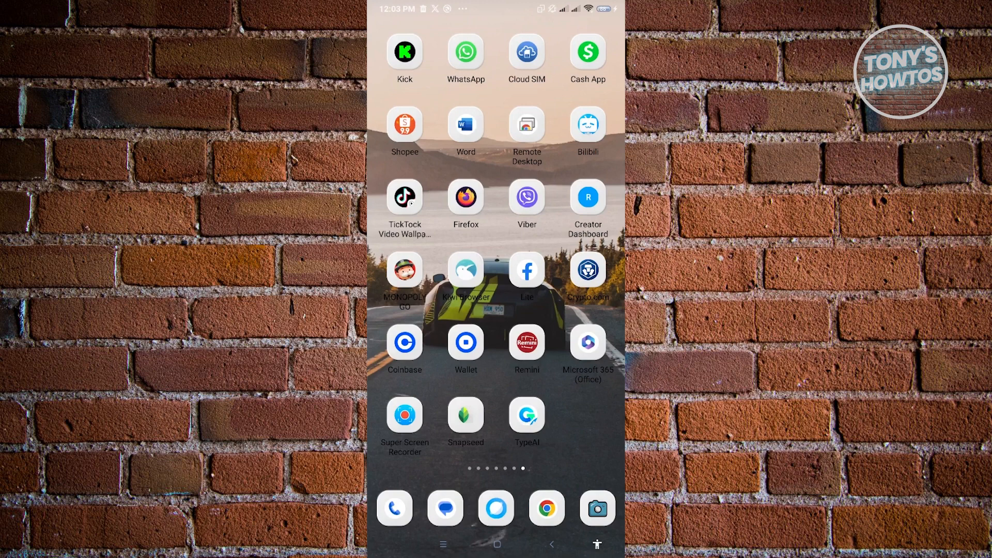
# Step: Install the ChatGPT app by OpenAI from the Play Store and launch it
pyautogui.hscroll(-3)
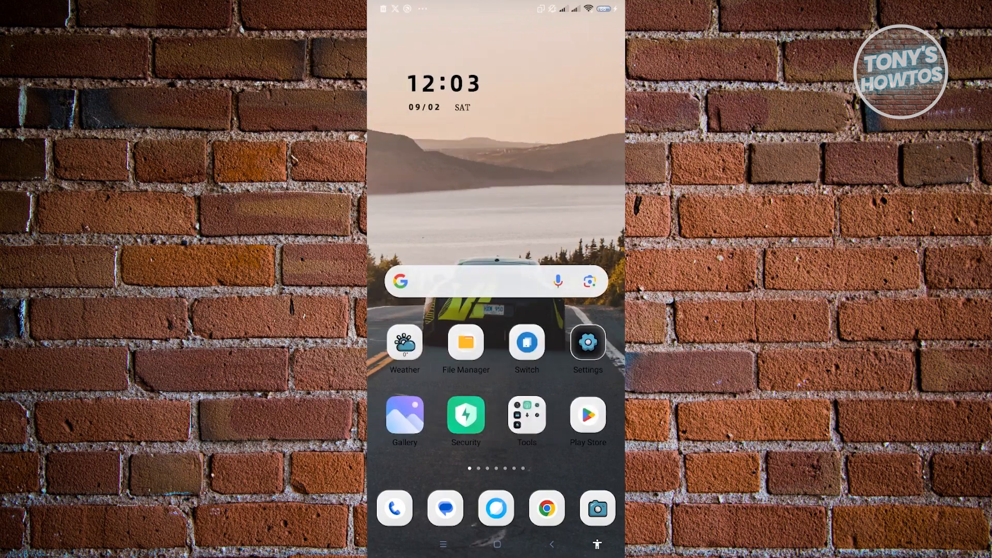
pyautogui.click(587, 418)
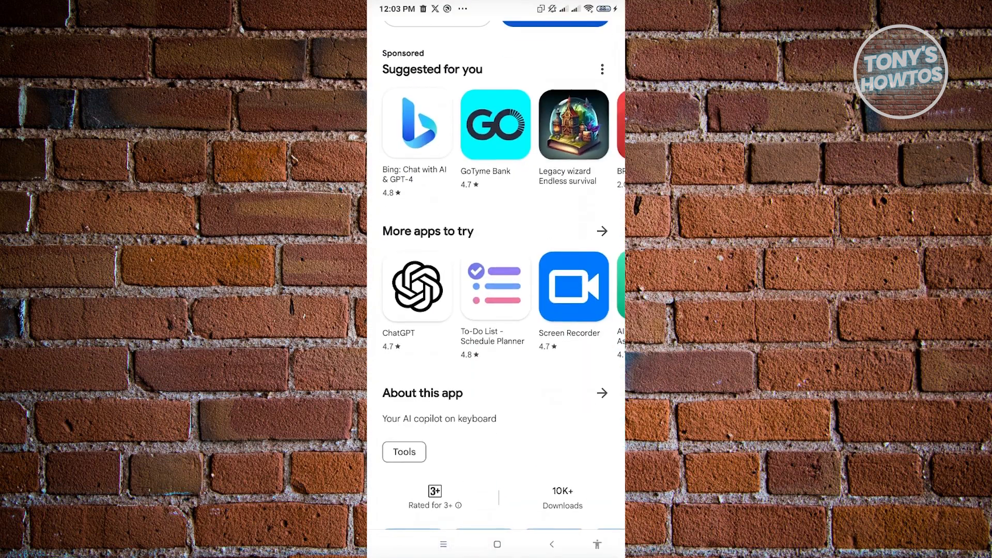
pyautogui.click(417, 288)
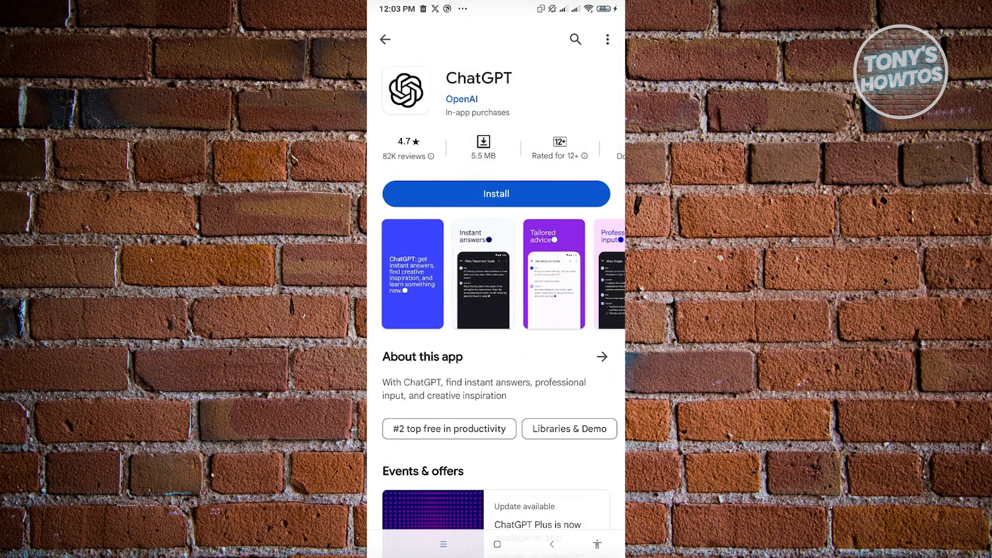
pyautogui.click(496, 193)
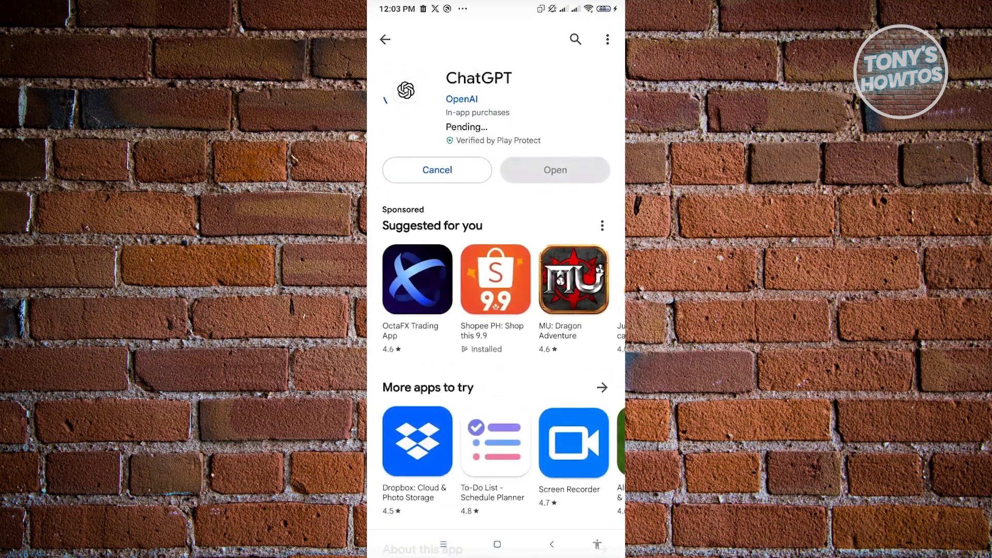
pyautogui.click(554, 170)
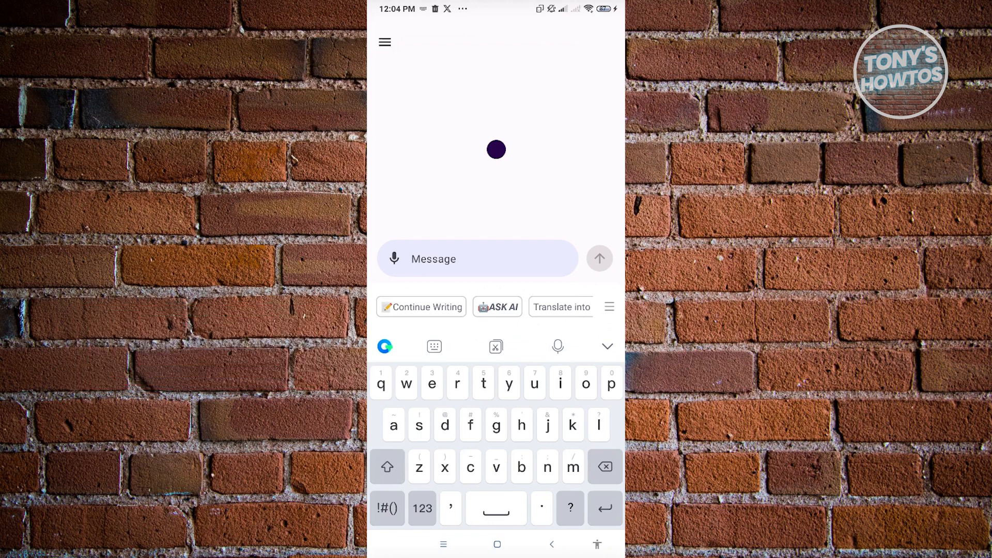
# Step: Send ChatGPT a request to correct grammar and spelling of 'i dont knew th seng'
pyautogui.write('correct grammar and spelling for "i dont knew th seng')
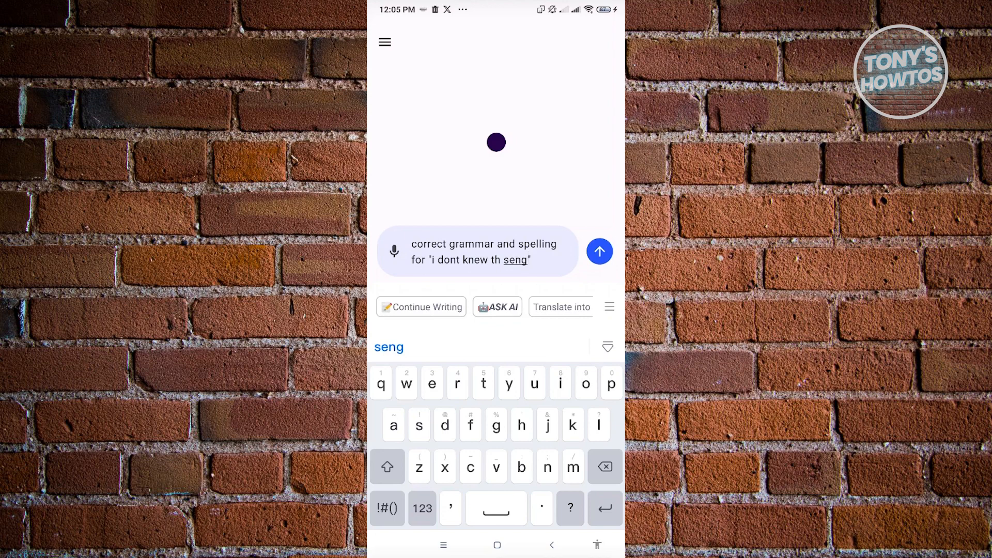
pyautogui.click(598, 250)
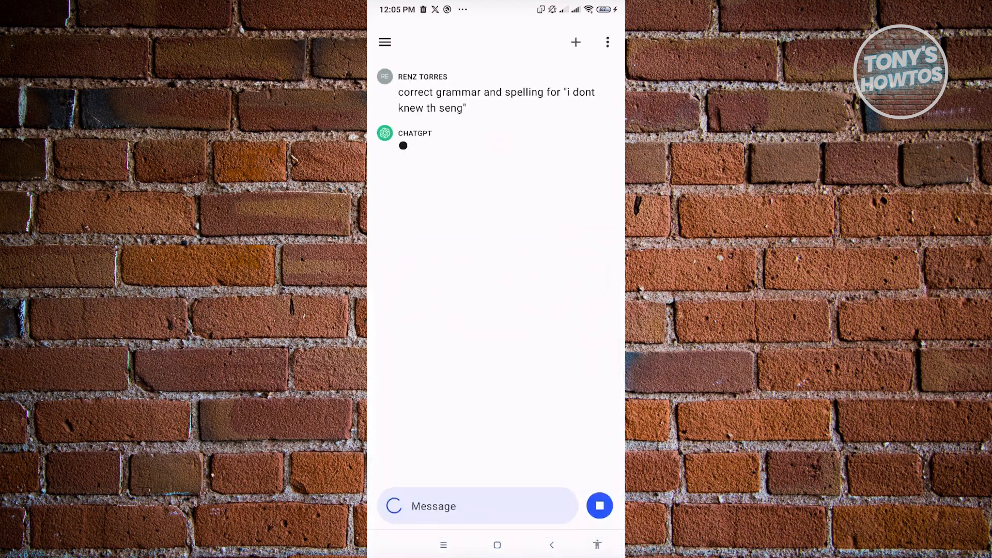